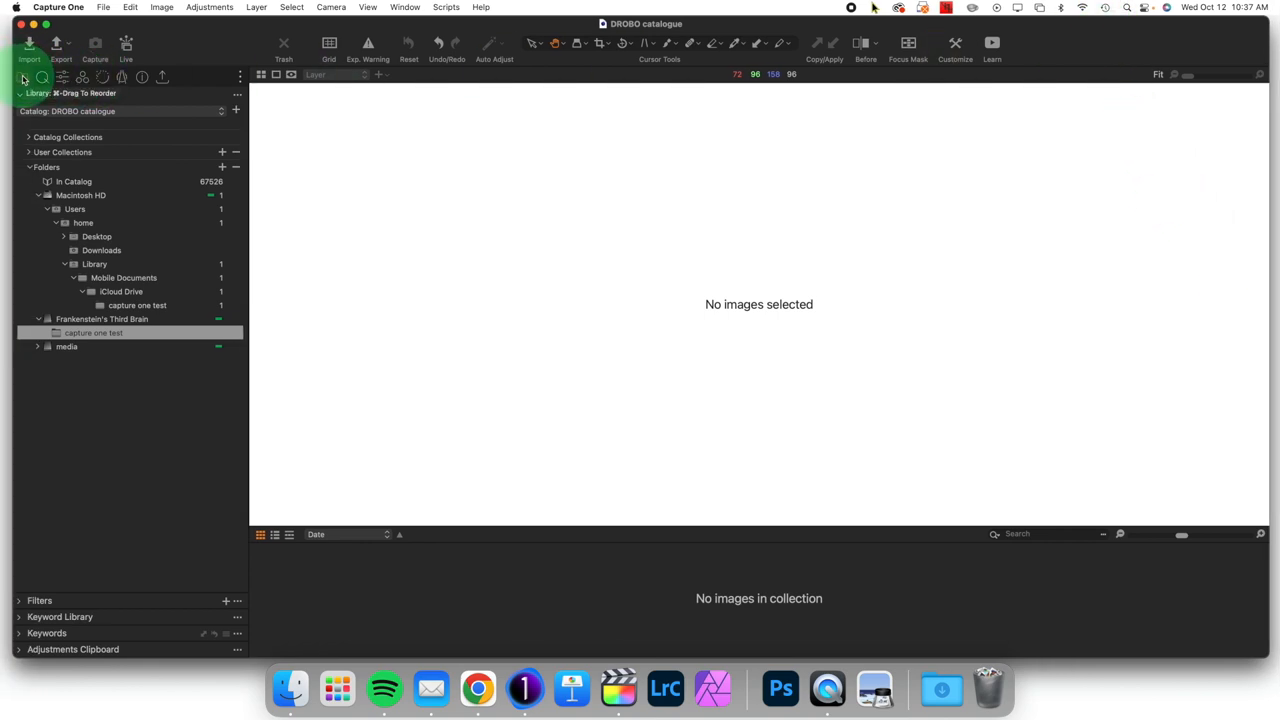
# Collapse and re-expand the Library, Catalog Collections and User Collections sections in the sidebar.
pyautogui.click(22, 93)
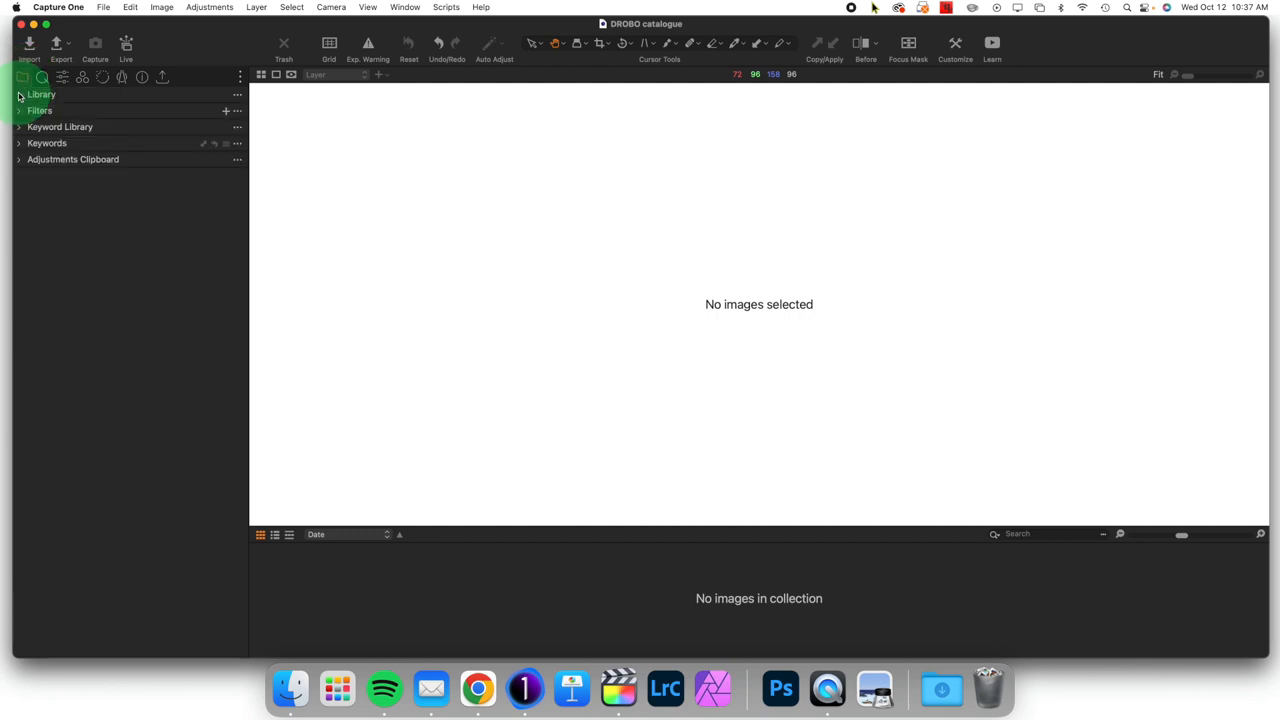
pyautogui.click(41, 94)
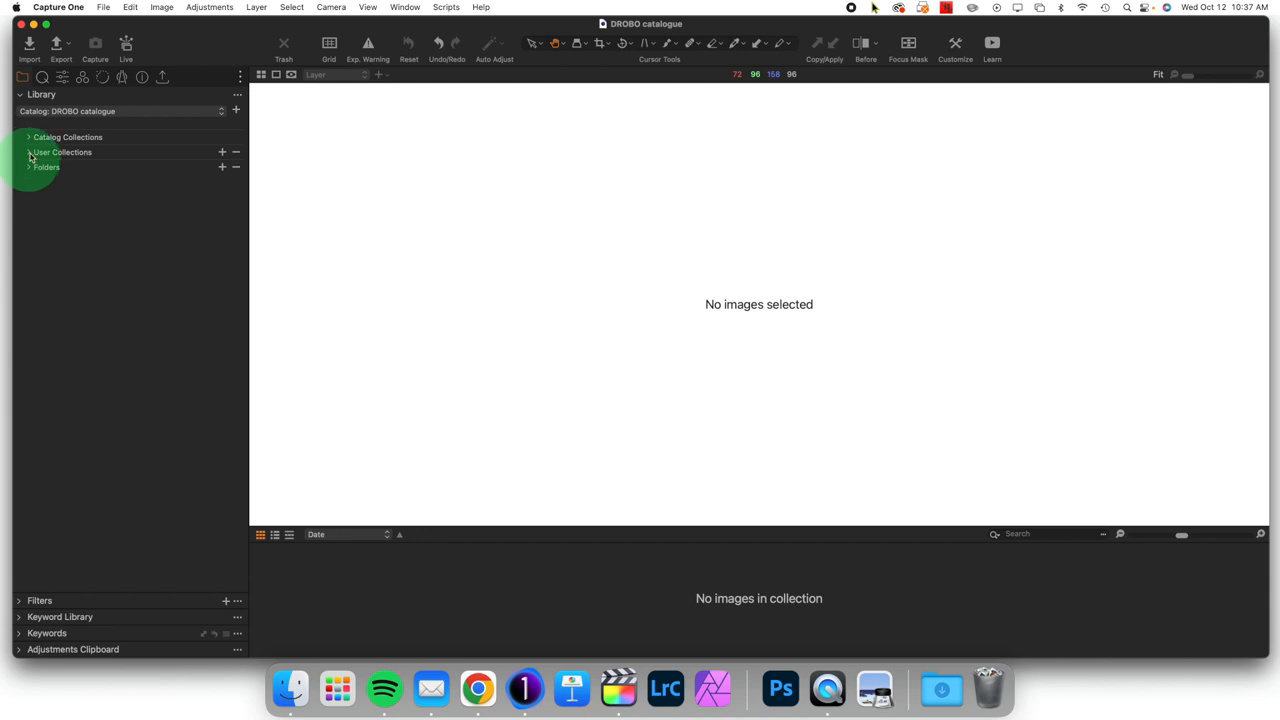
pyautogui.click(28, 137)
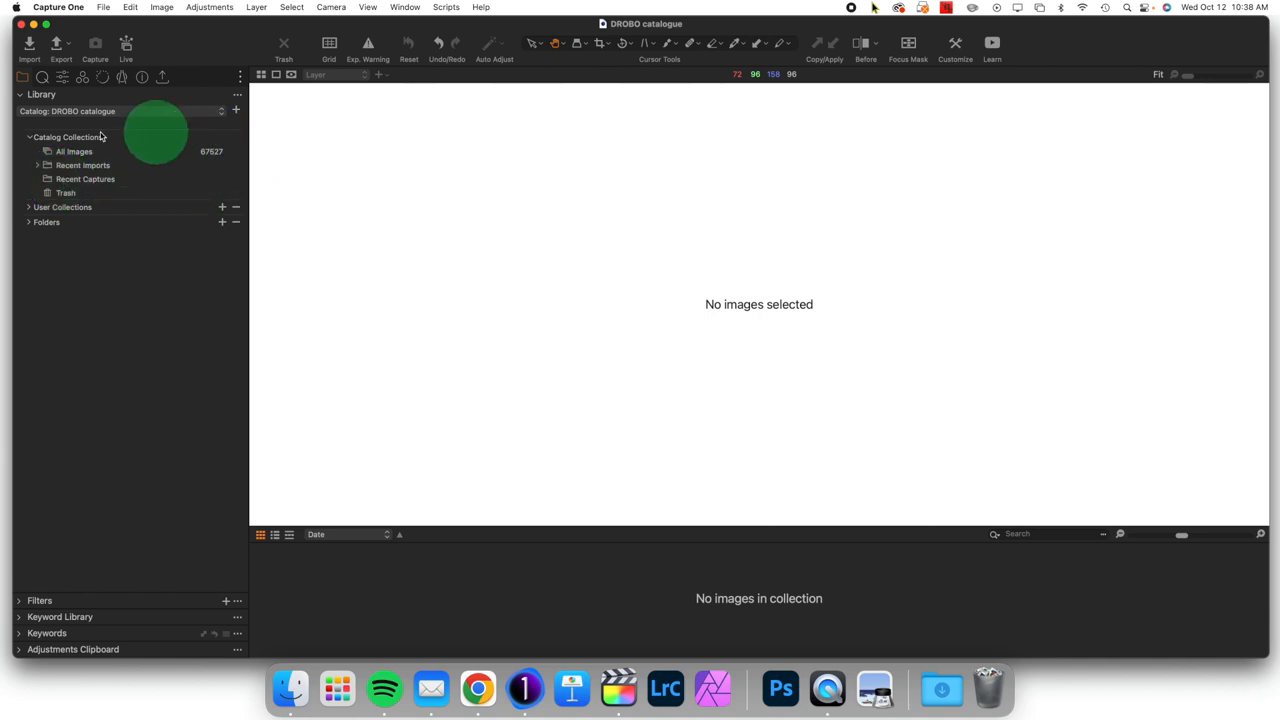
pyautogui.click(29, 137)
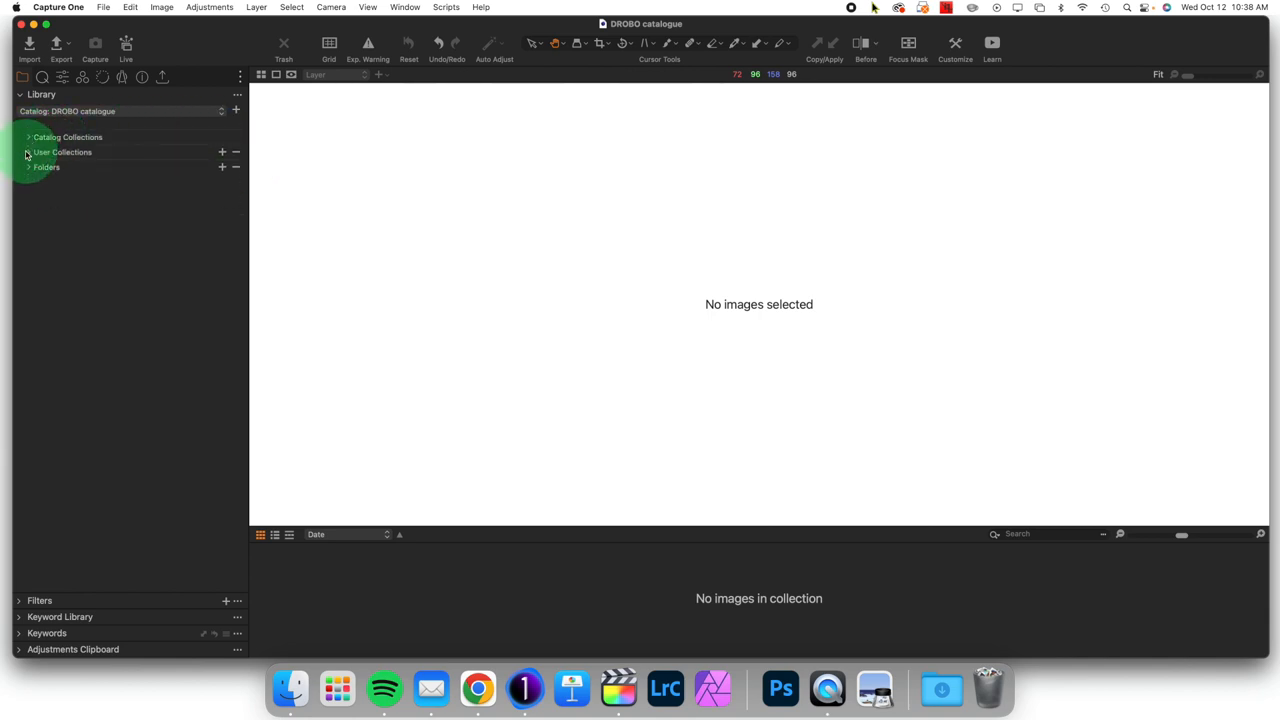
pyautogui.click(28, 152)
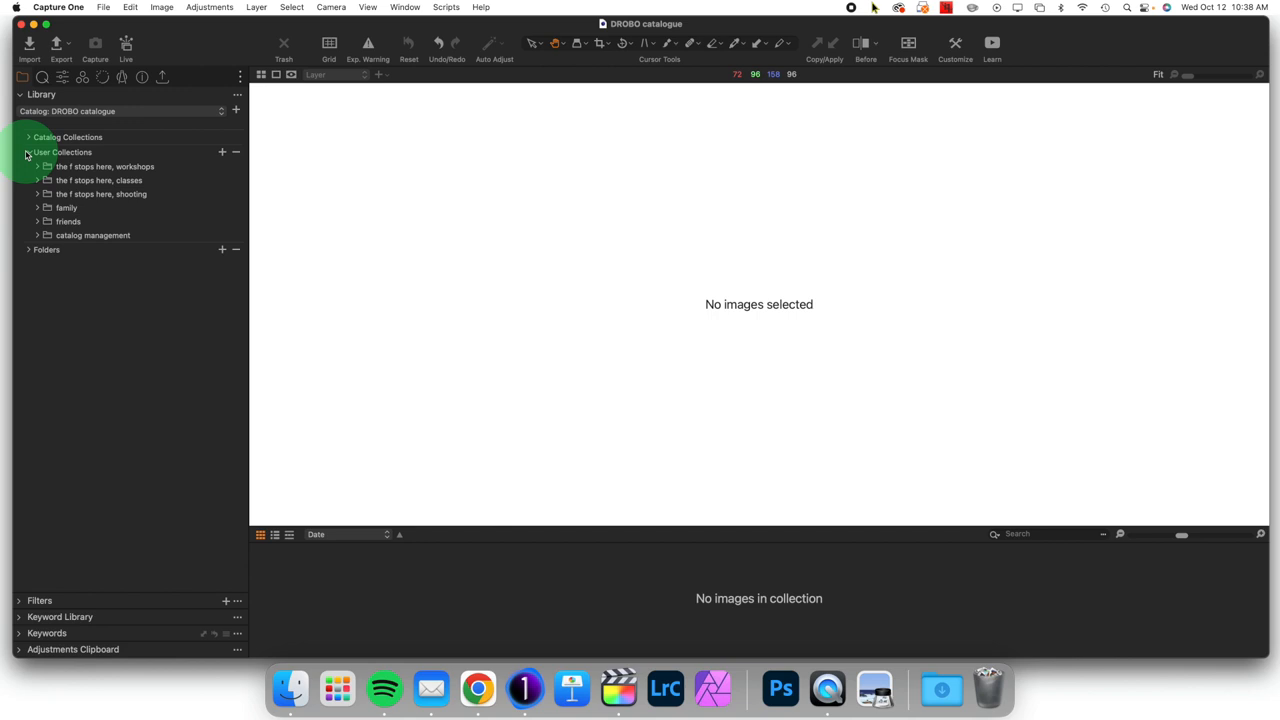
pyautogui.click(29, 167)
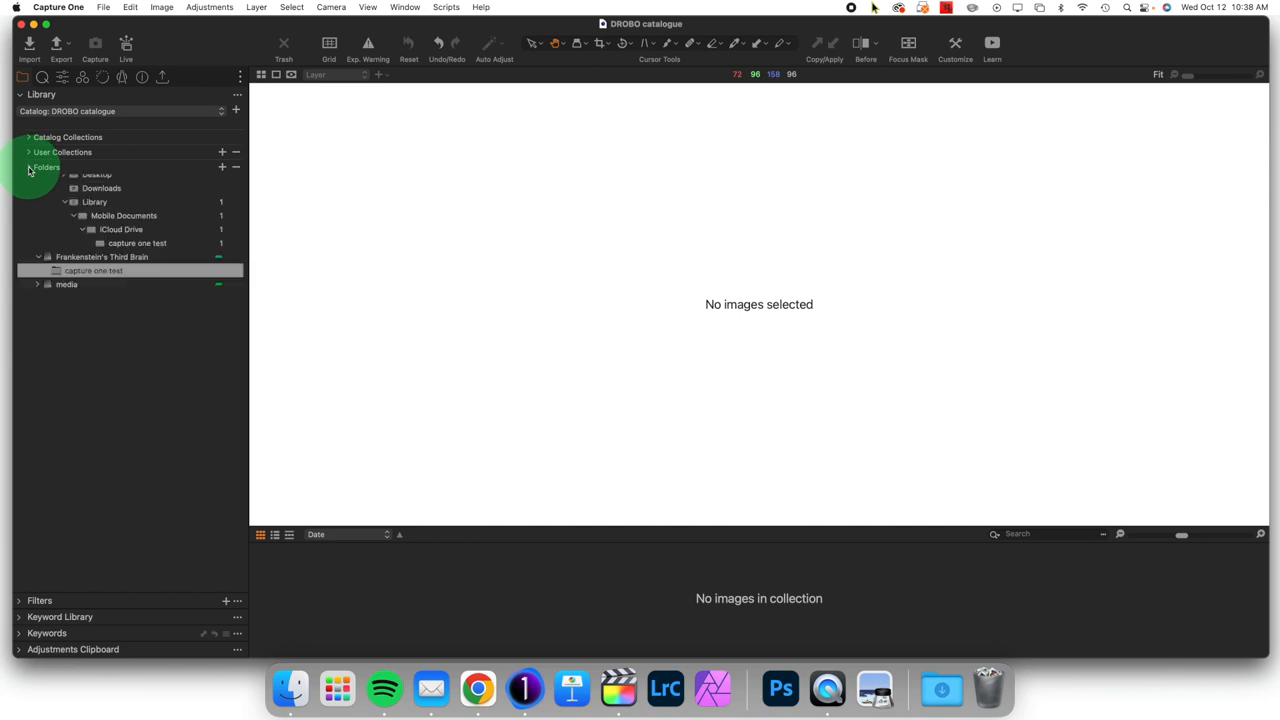
# Expand Folders and collapse the Macintosh HD tree and its nested home folders.
pyautogui.click(29, 167)
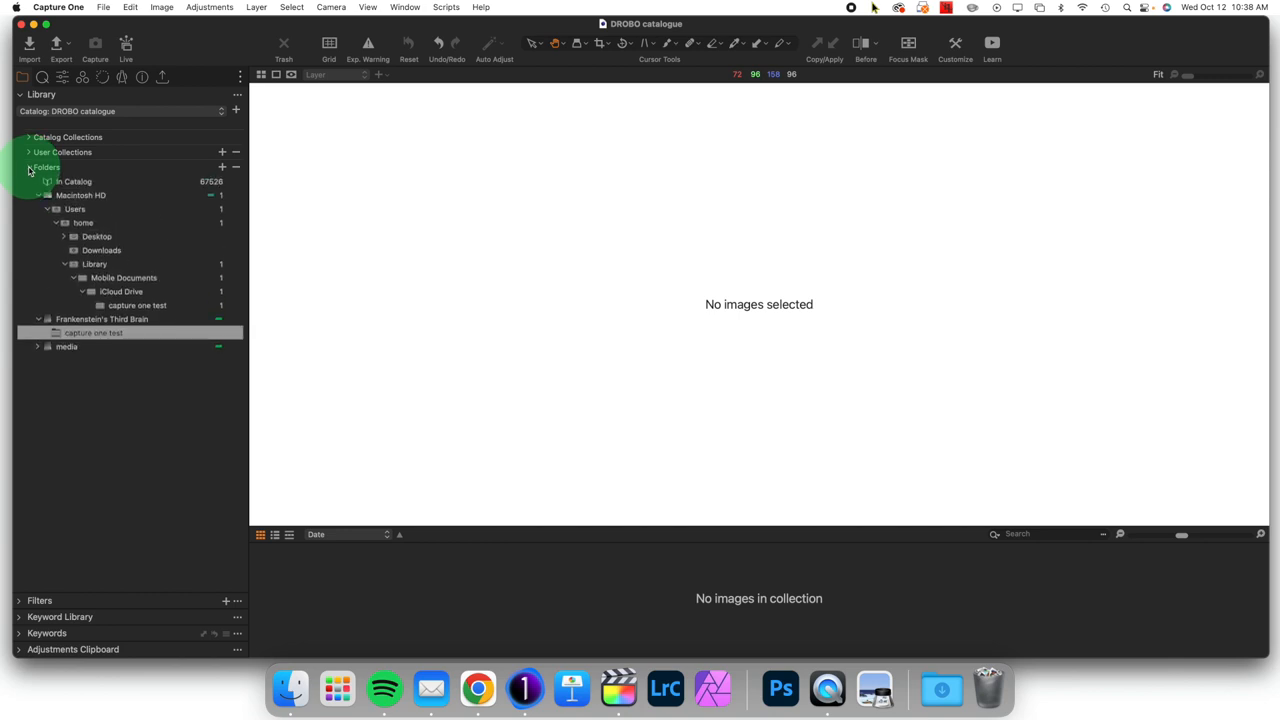
pyautogui.click(40, 195)
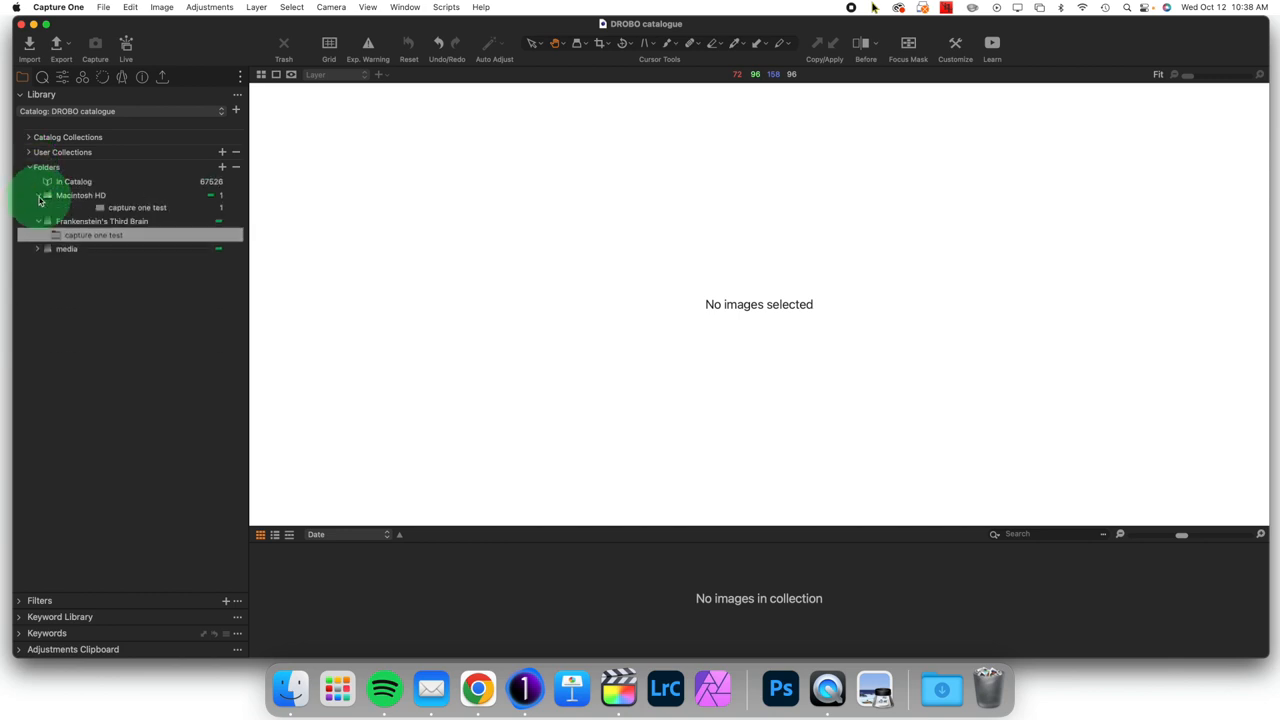
pyautogui.click(37, 195)
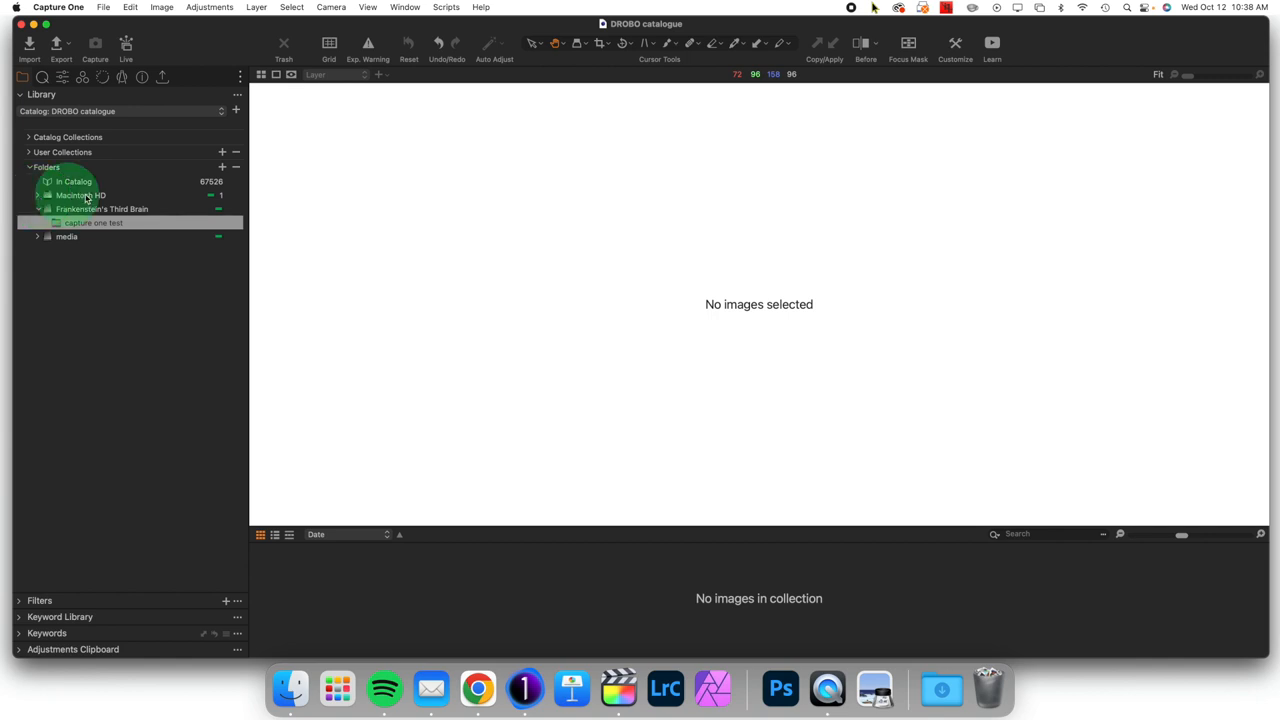
# Show all catalog images, collapse Frankenstein's Third Brain, then select Macintosh HD's landscape image folder.
pyautogui.click(75, 181)
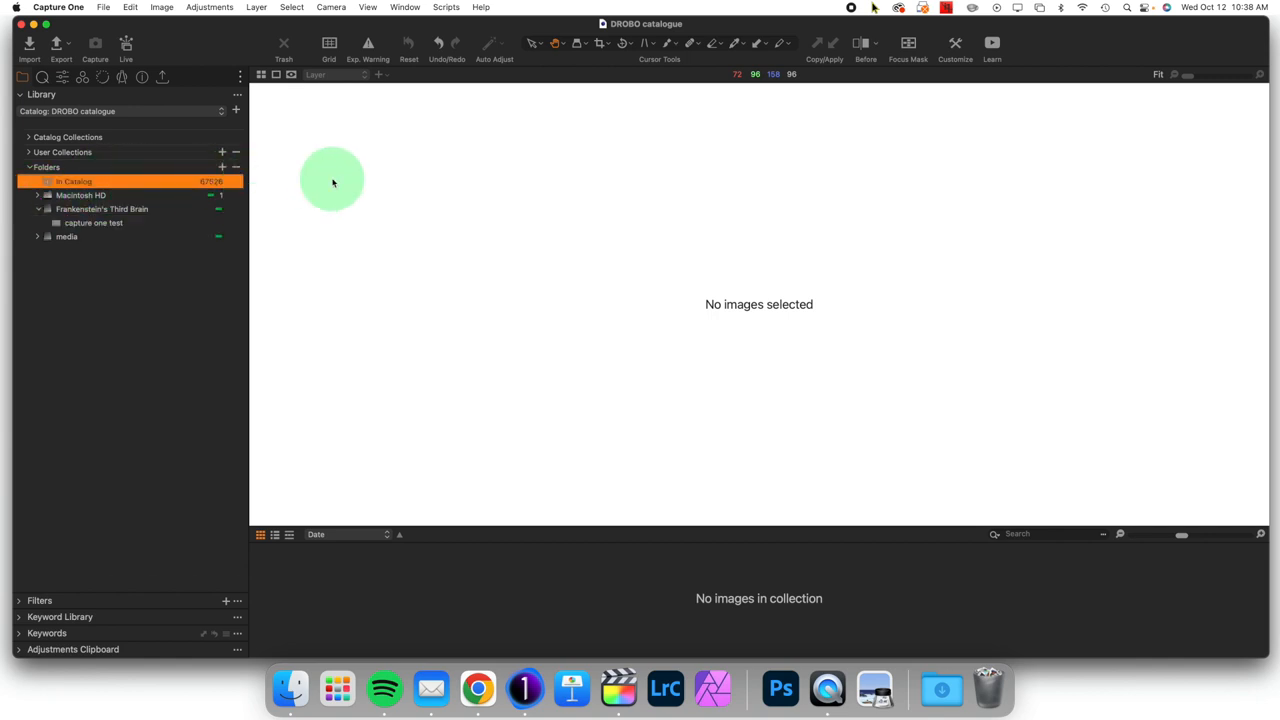
pyautogui.click(74, 181)
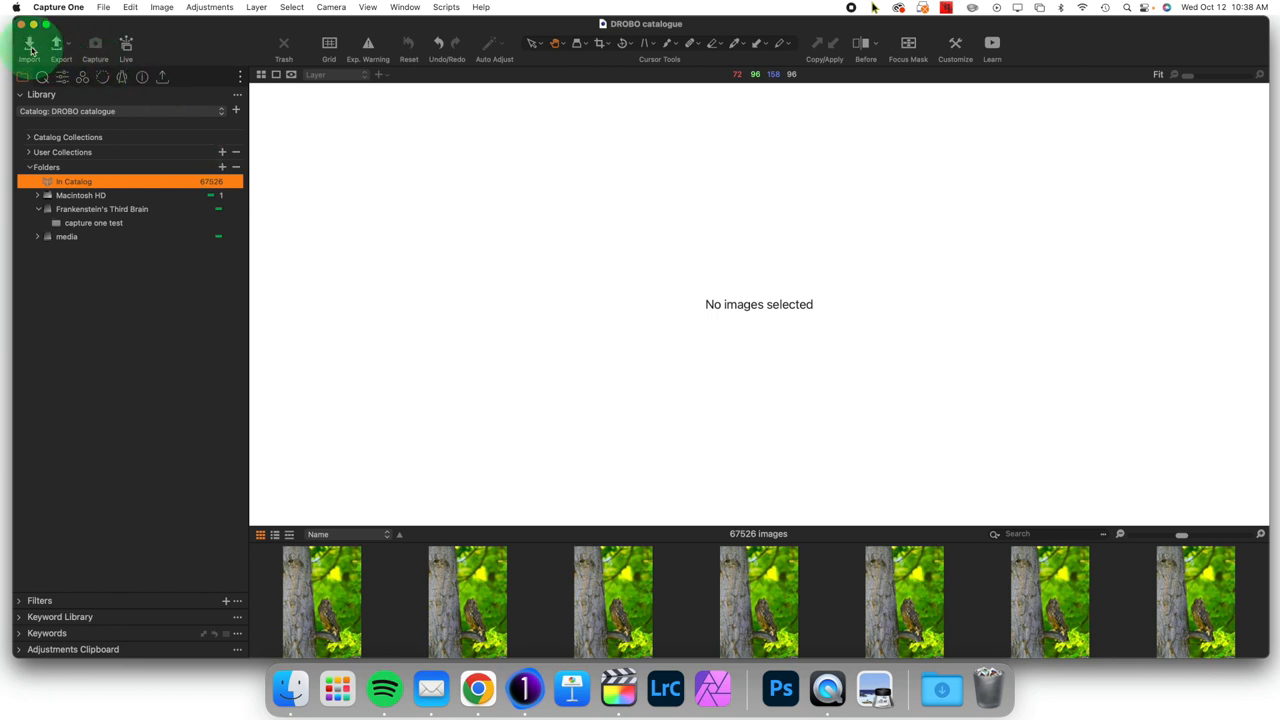
pyautogui.click(30, 45)
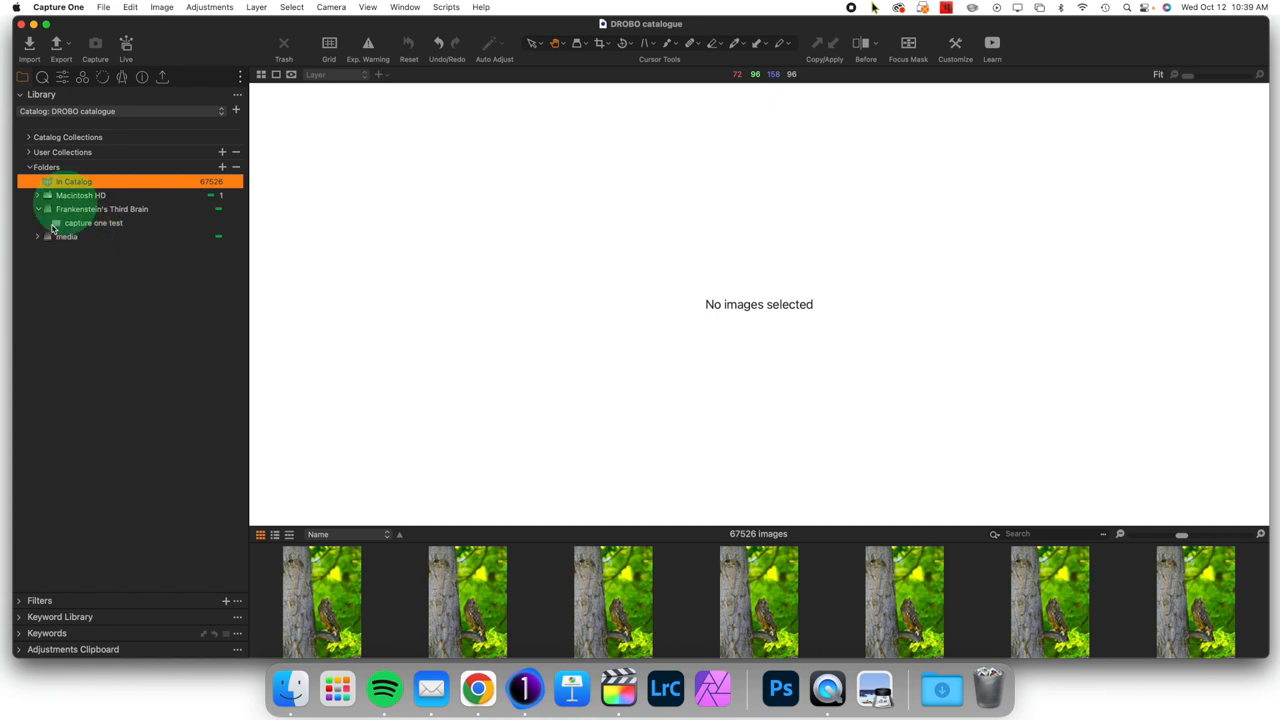
pyautogui.click(38, 237)
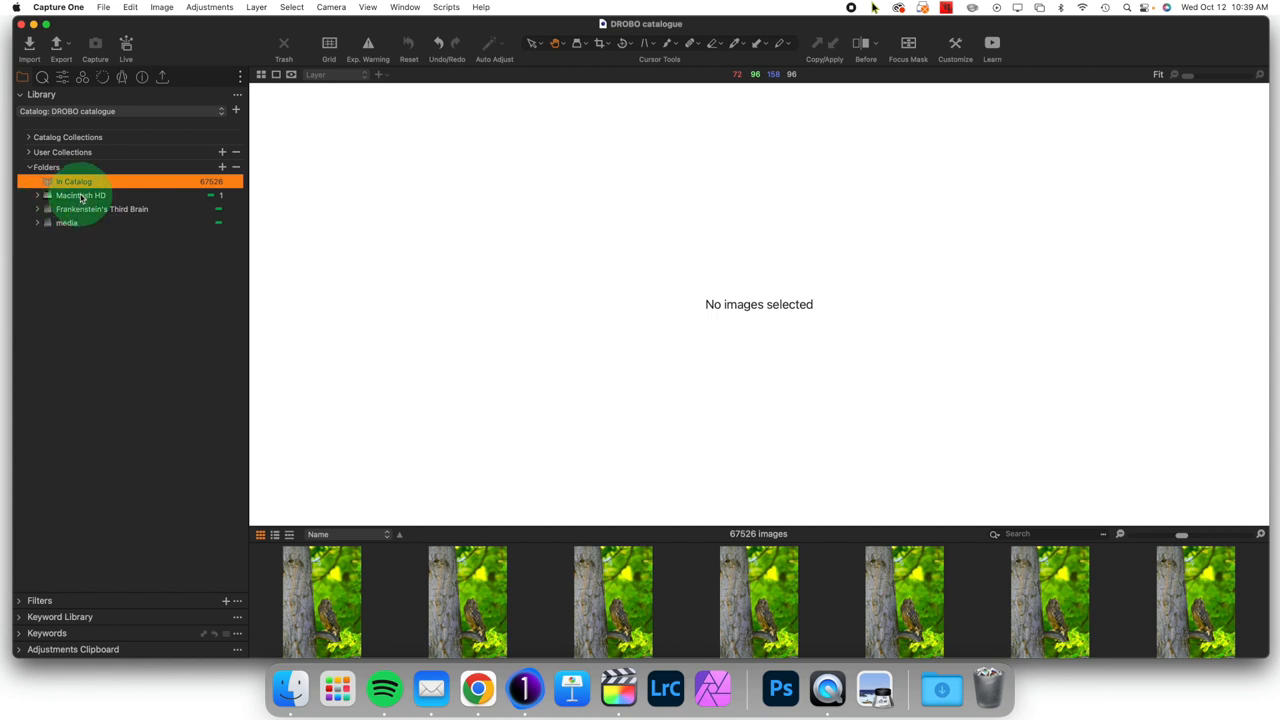
pyautogui.click(80, 194)
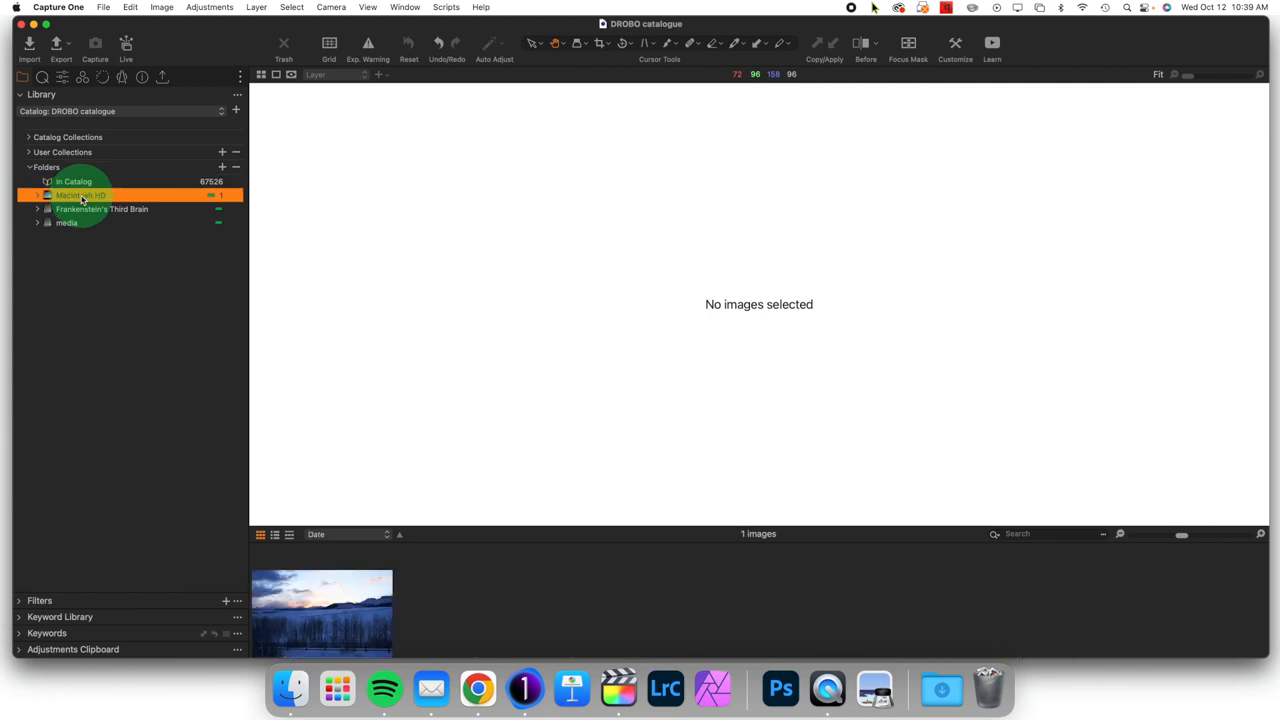
pyautogui.click(67, 222)
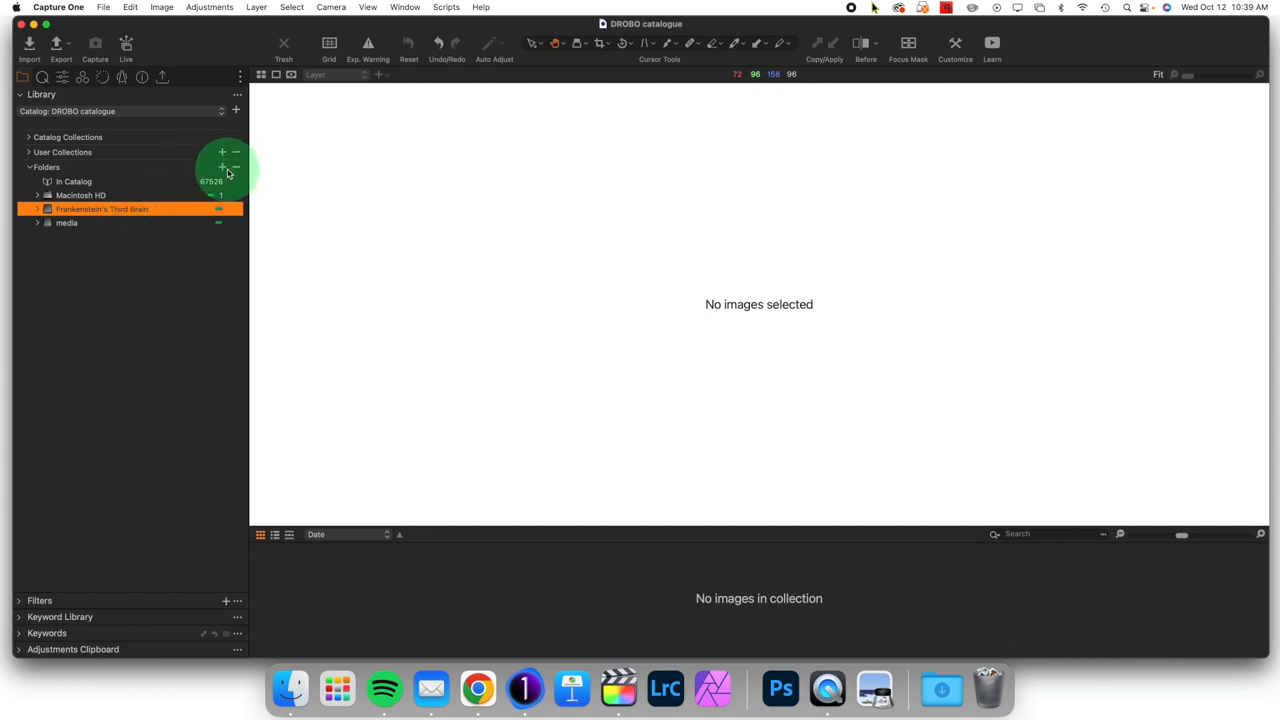
pyautogui.moveTo(235, 170)
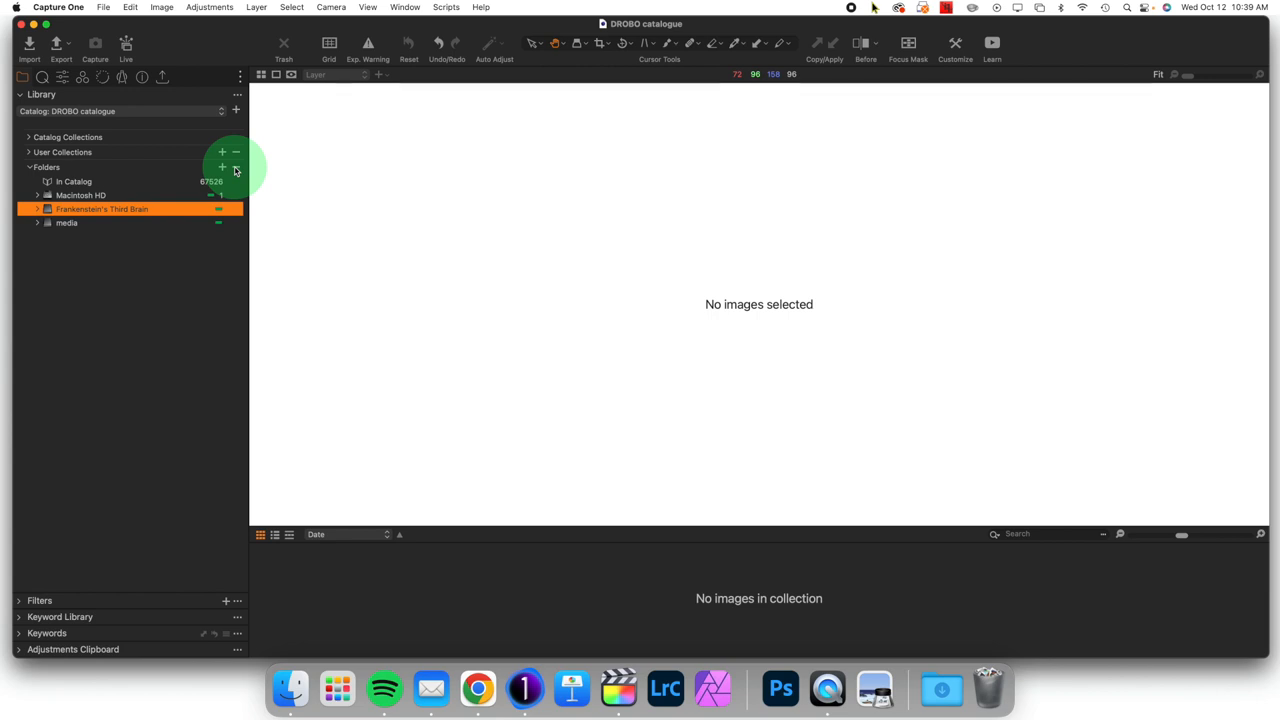
pyautogui.click(236, 167)
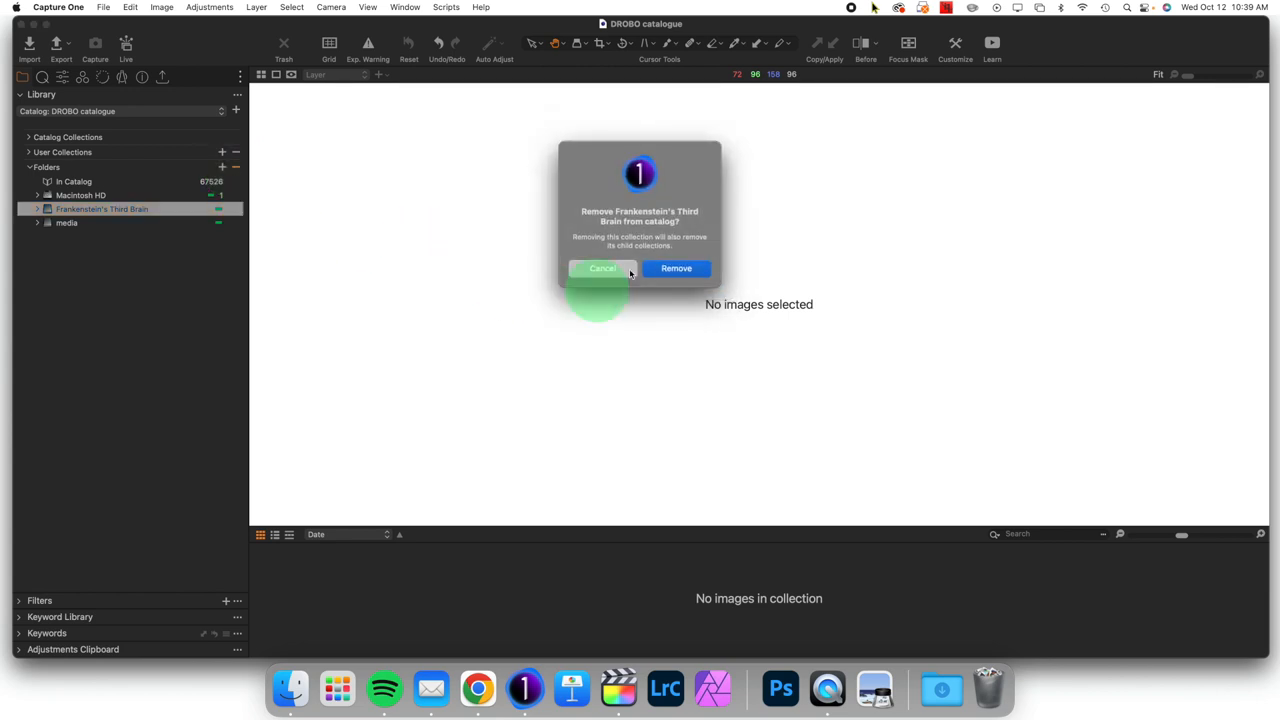
pyautogui.click(676, 268)
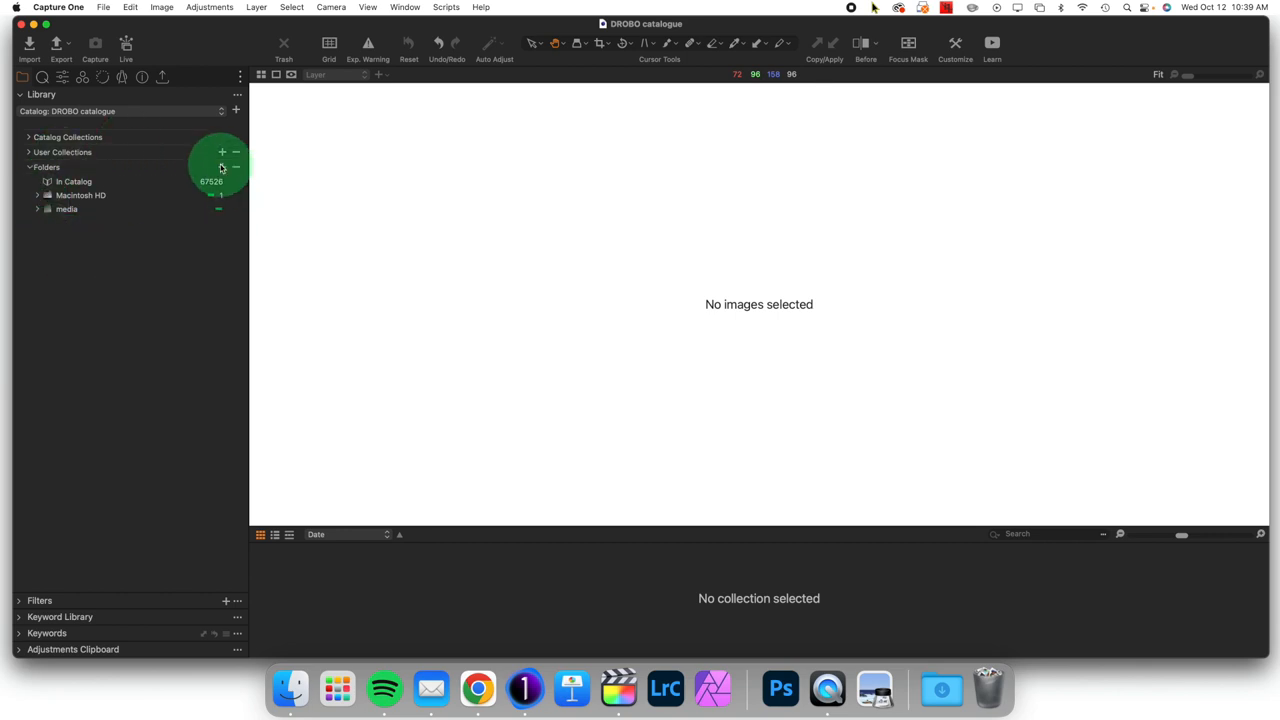
pyautogui.moveTo(222, 167)
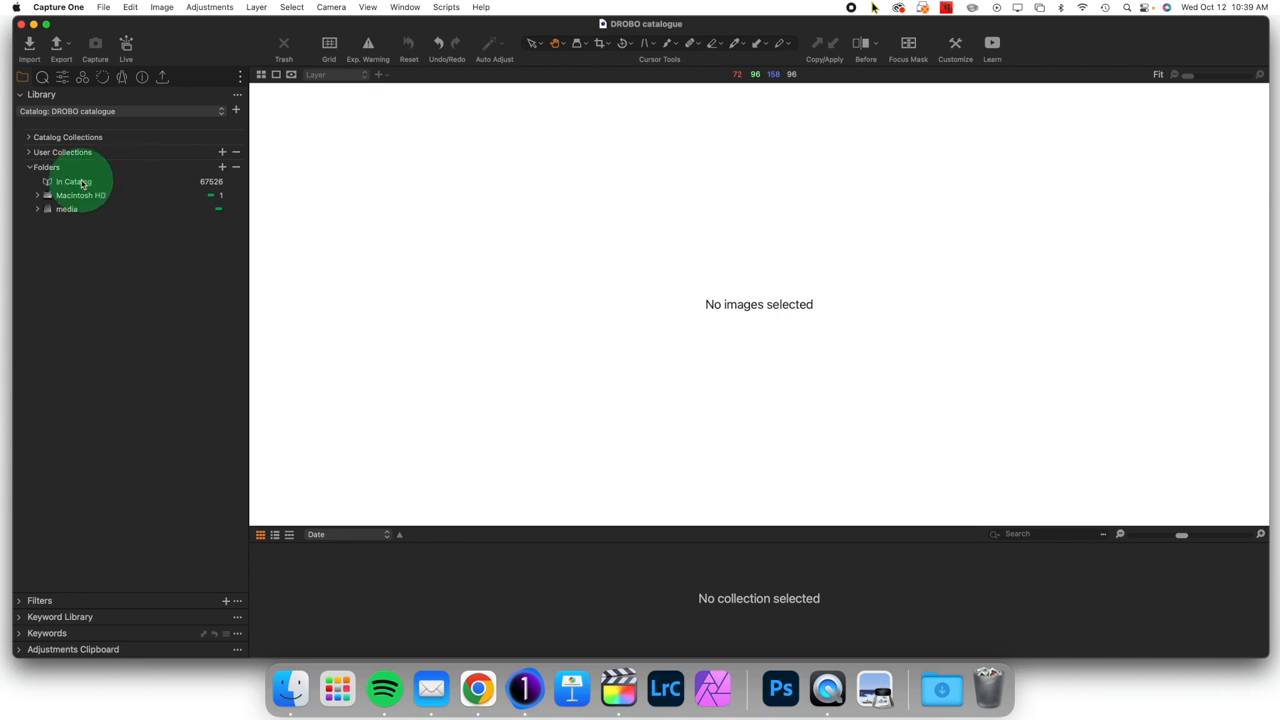
pyautogui.moveTo(74, 182)
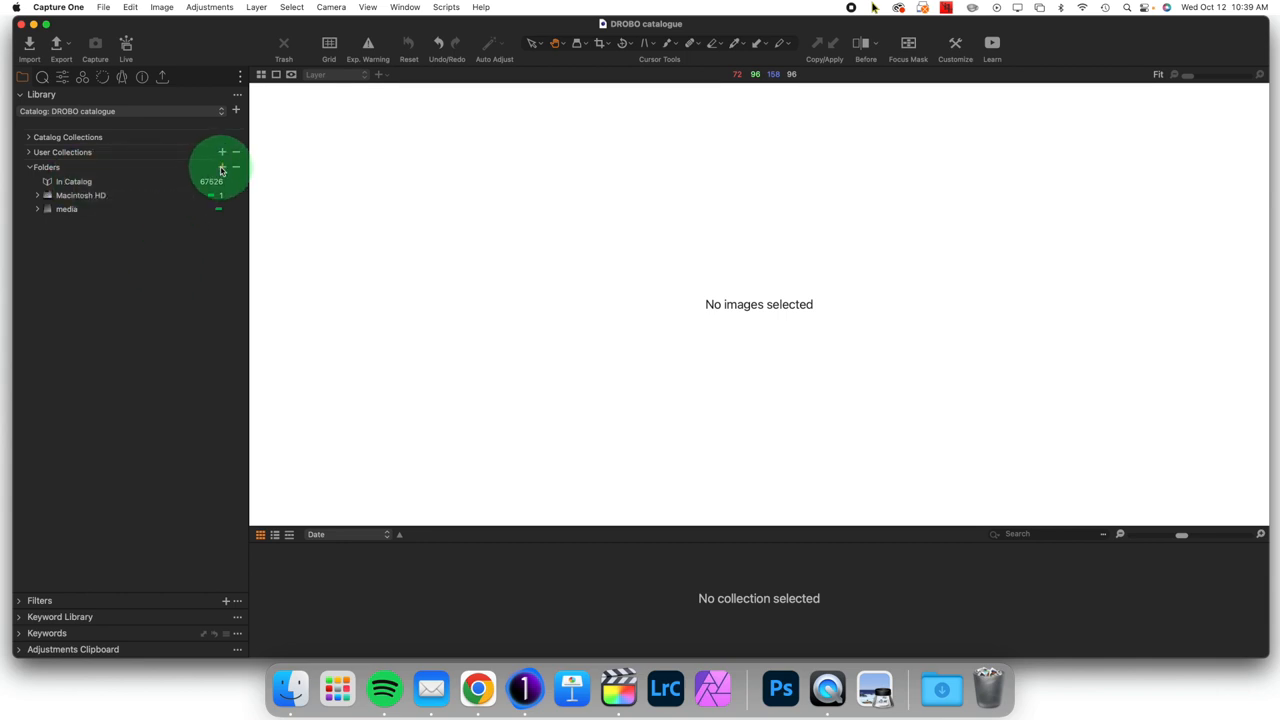
# Add the 'capture one test' folder from Frankenstein's Third Brain, then select and expand the drive.
pyautogui.click(236, 167)
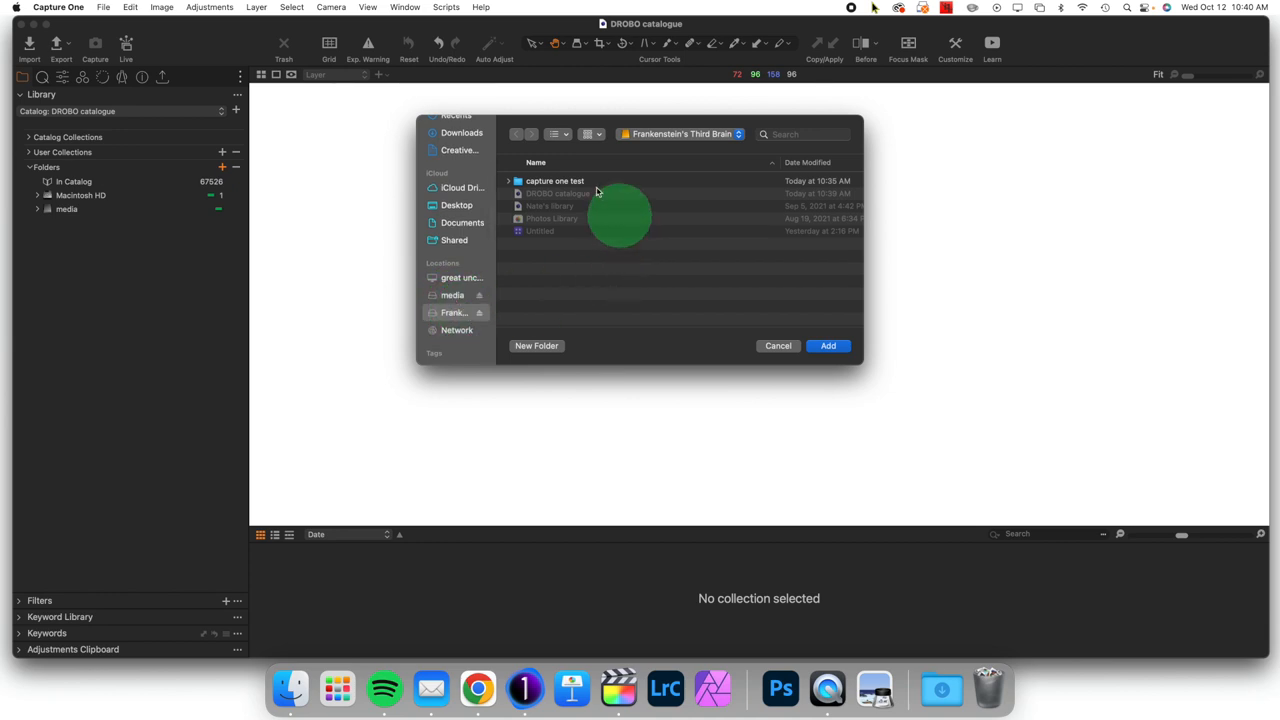
pyautogui.click(555, 181)
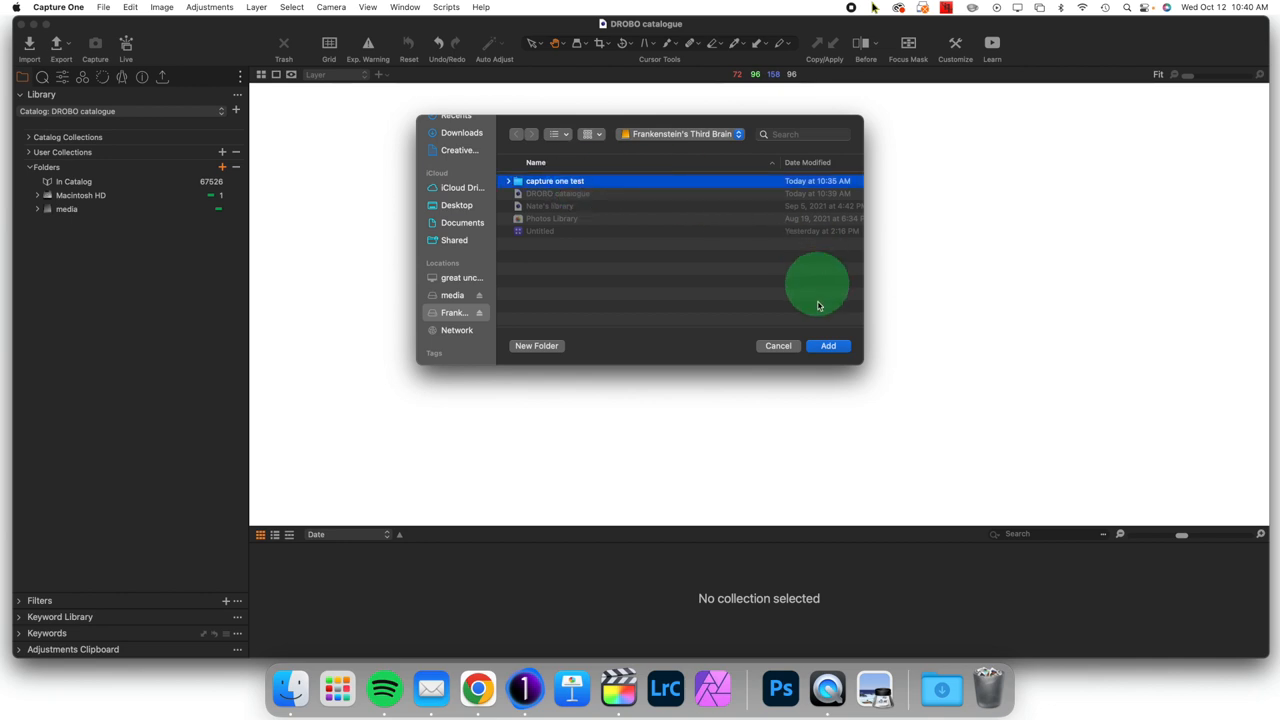
pyautogui.click(828, 345)
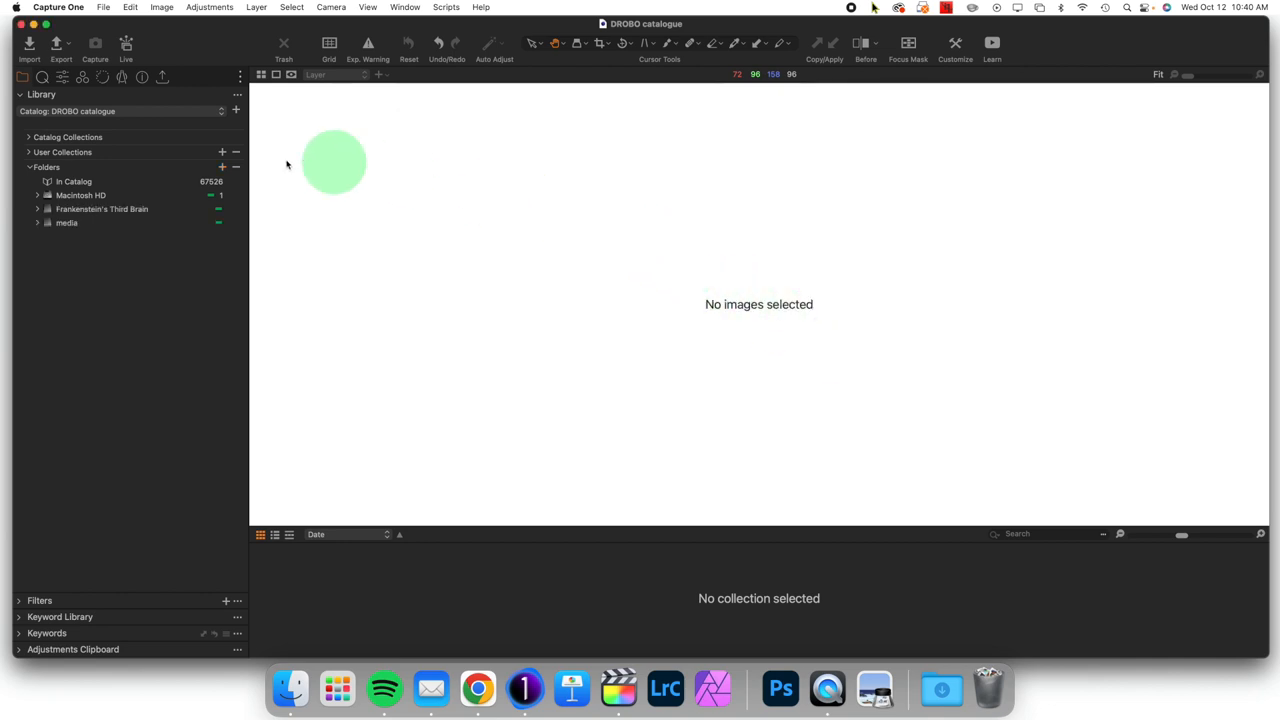
pyautogui.click(102, 209)
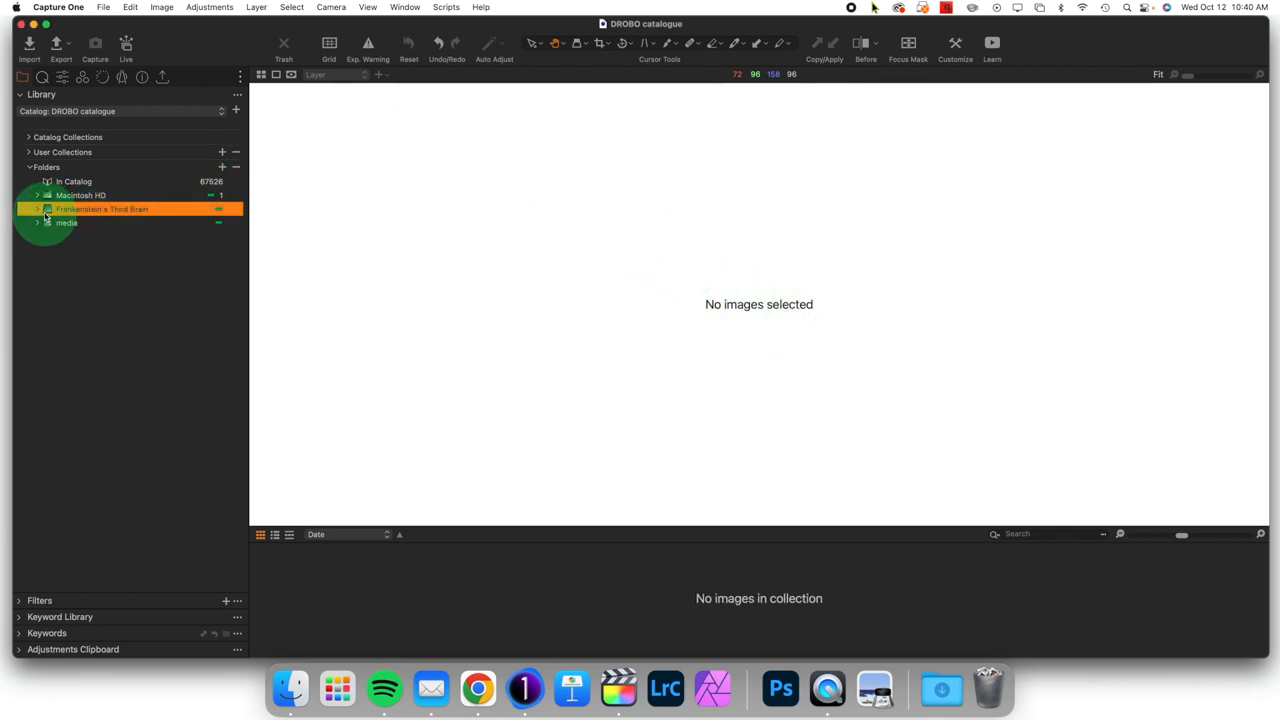
pyautogui.click(37, 209)
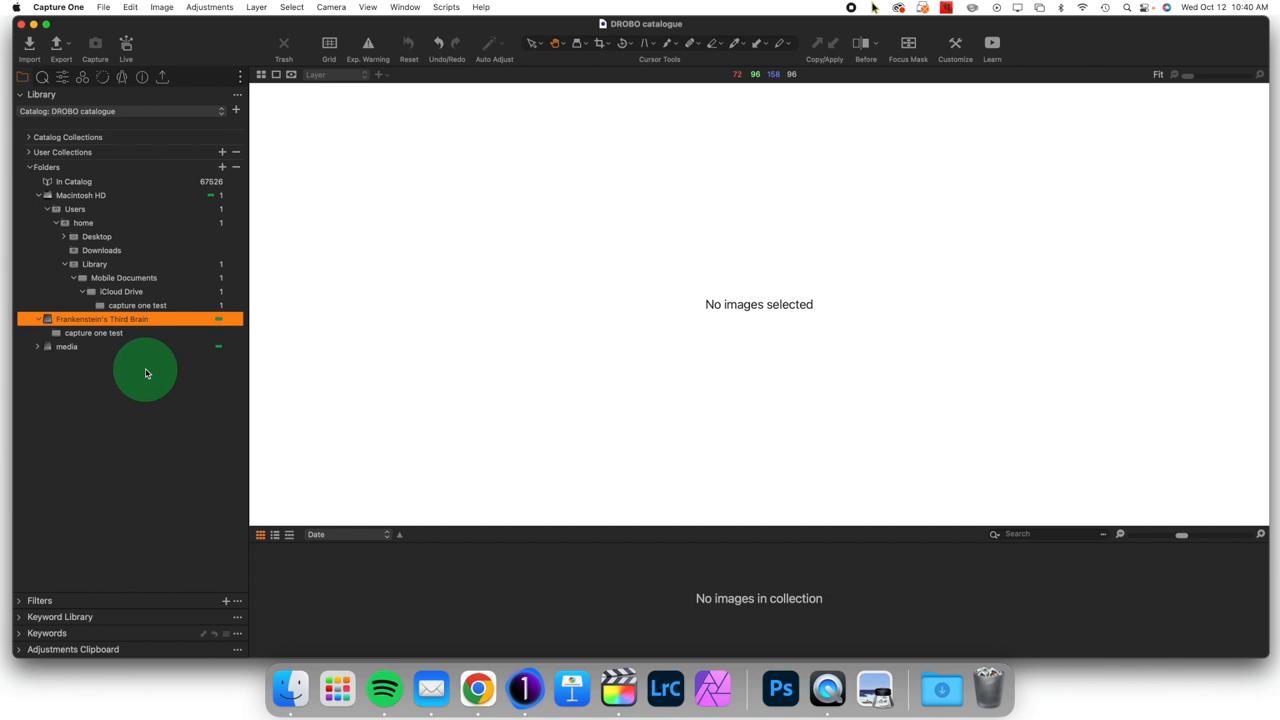
# Drag the landscape image from iCloud's 'capture one test' onto the drive's 'capture one test' folder.
pyautogui.click(81, 194)
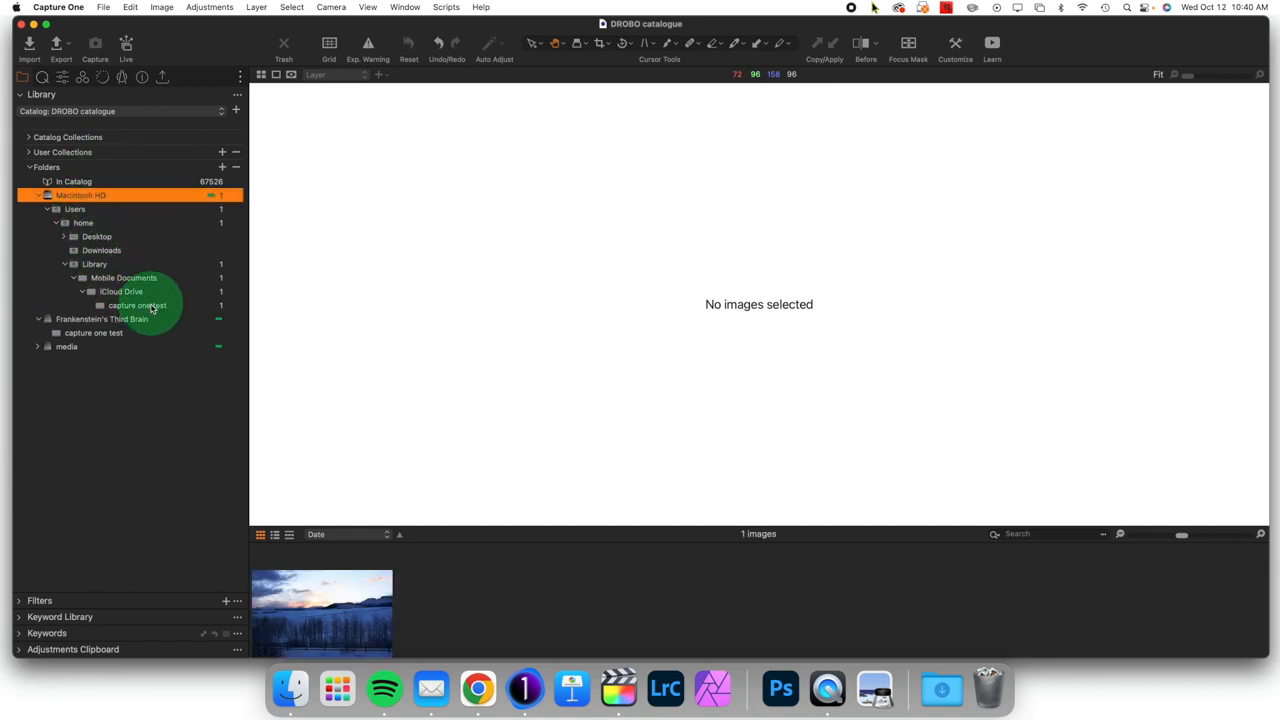
pyautogui.click(137, 305)
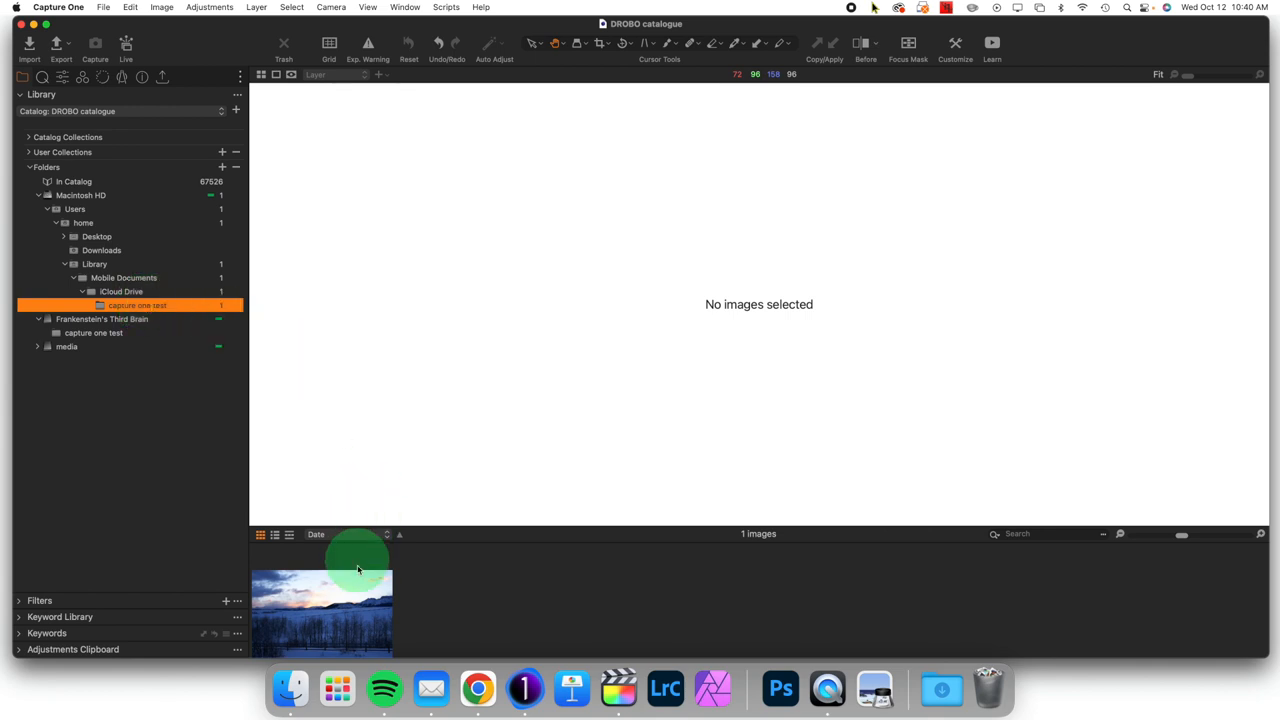
pyautogui.click(322, 588)
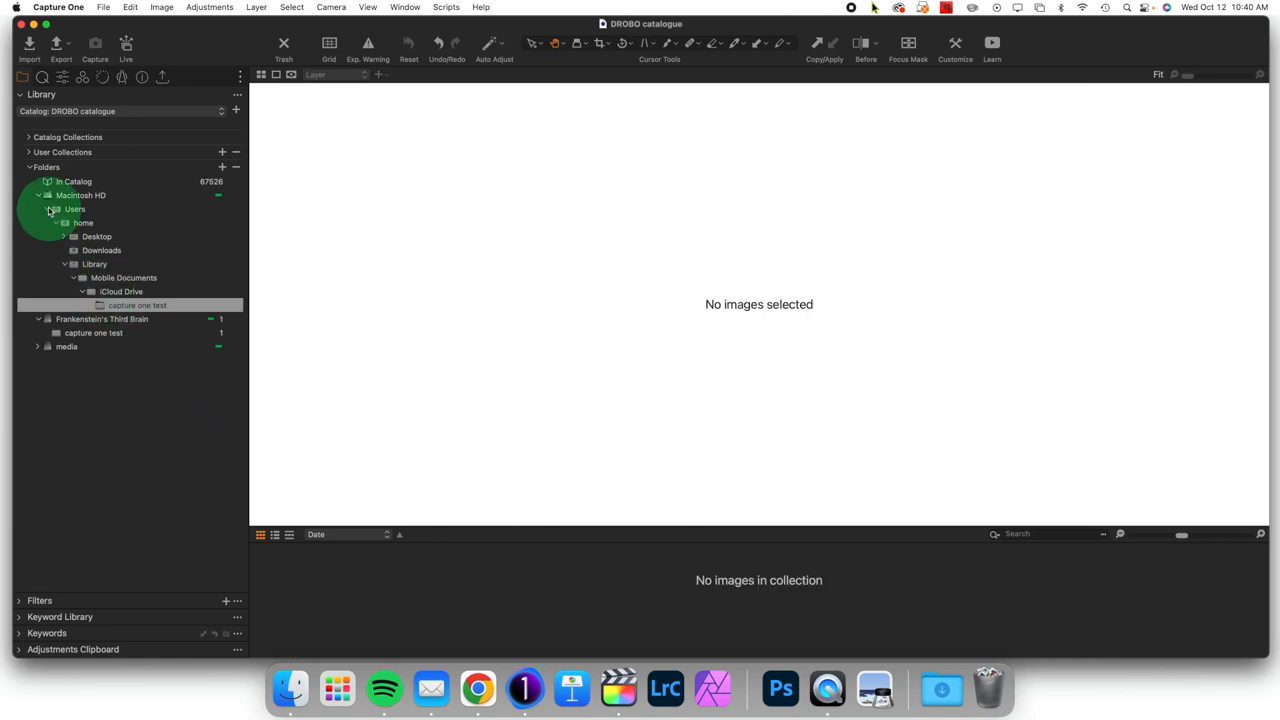
pyautogui.click(137, 305)
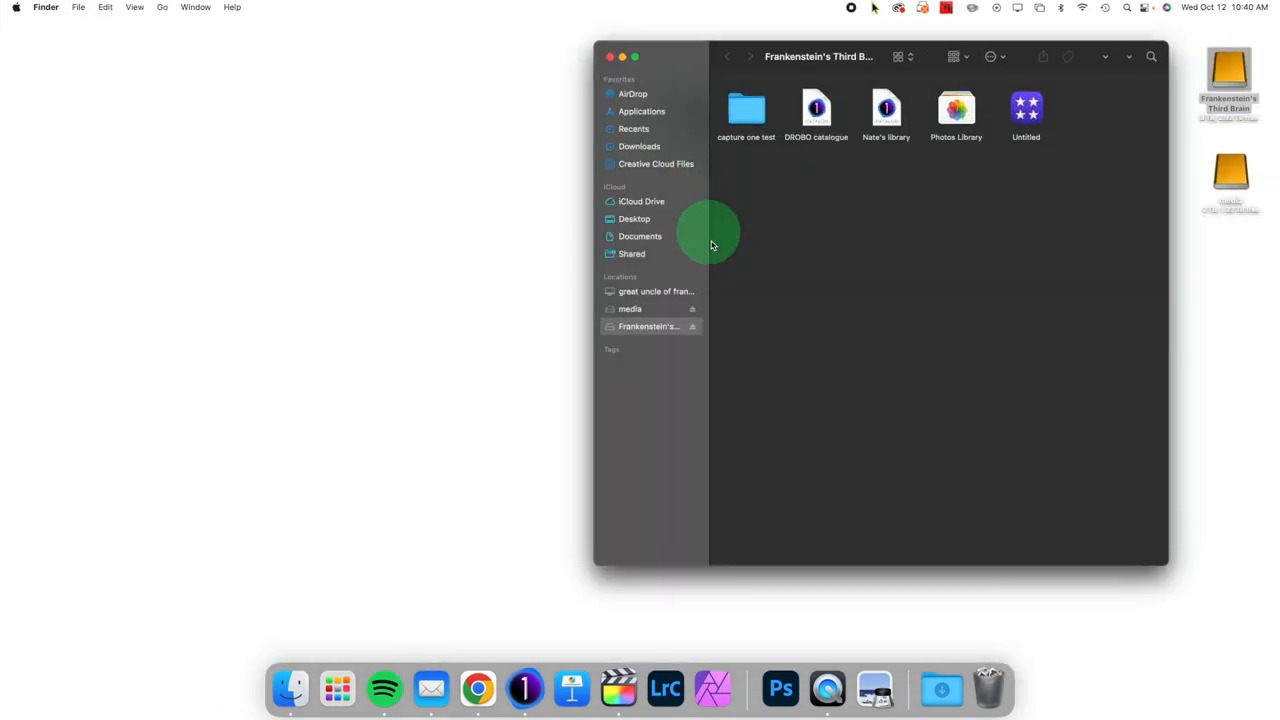
# Look at the Frankenstein's Third Brain drive window in Finder, then return to Capture One.
pyautogui.doubleClick(745, 108)
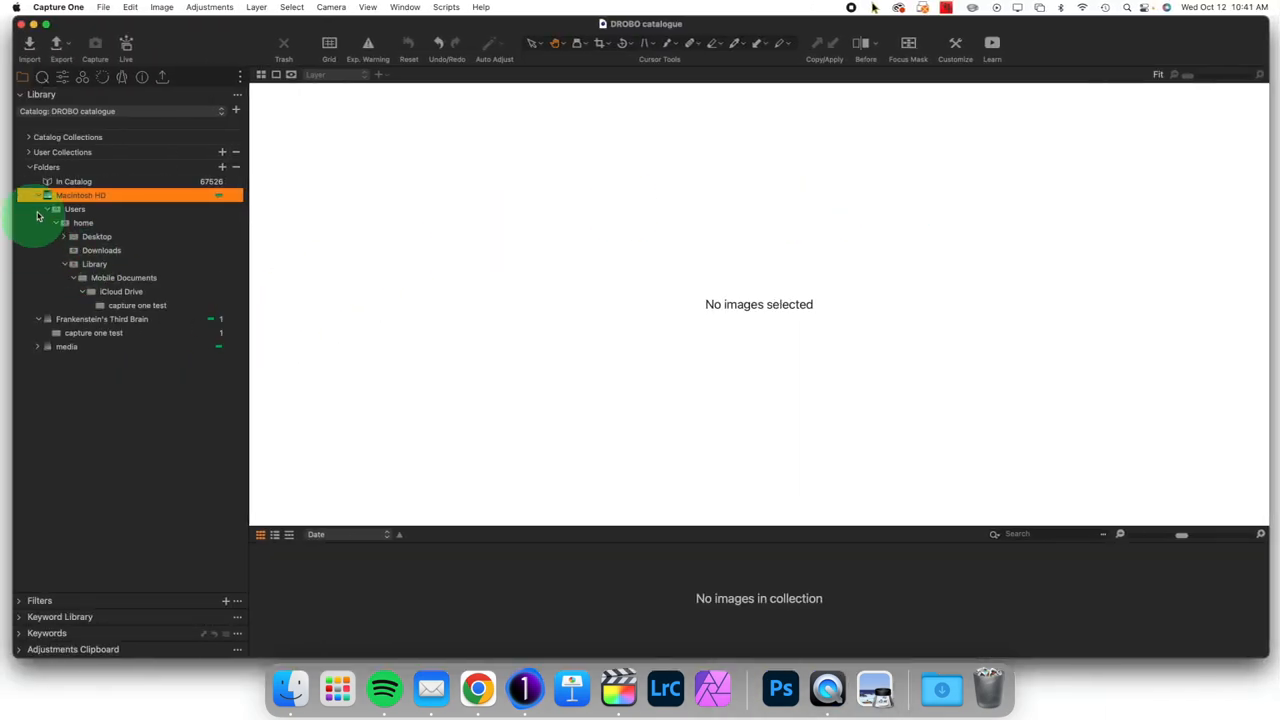
# Collapse Macintosh HD, view the landscape image in the drive's 'capture one test' folder, then collapse the drive.
pyautogui.click(38, 195)
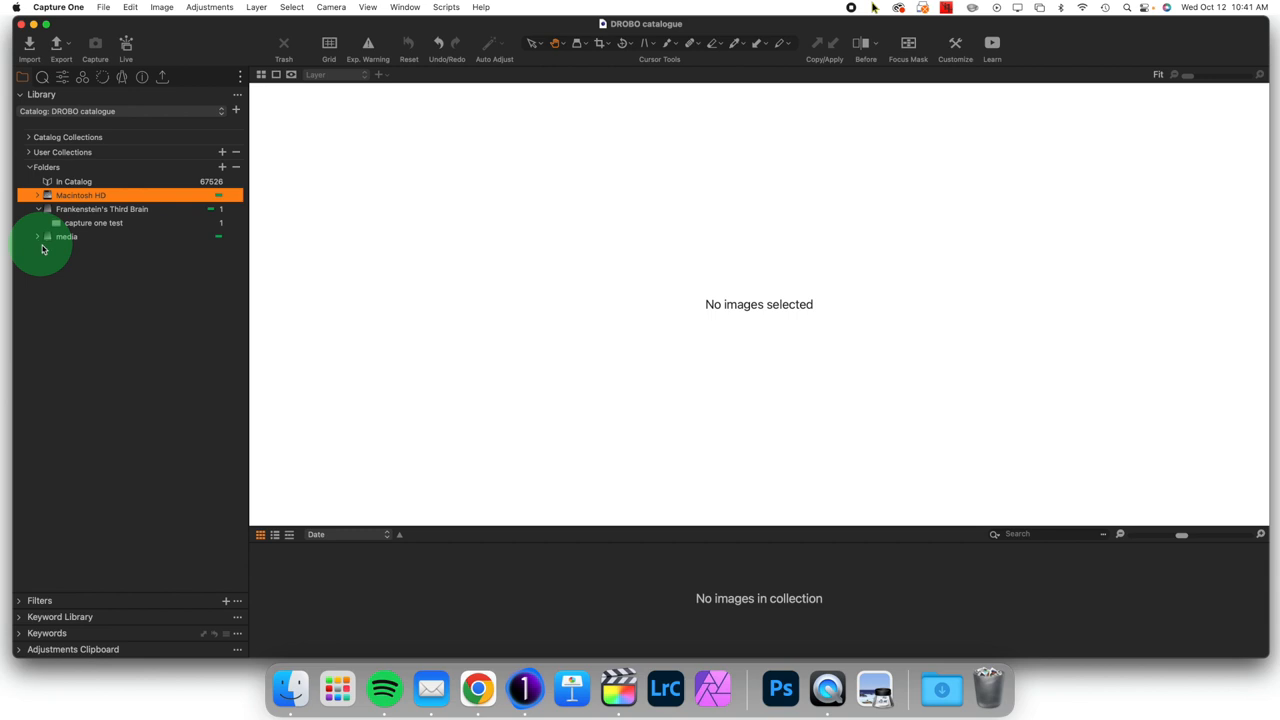
pyautogui.click(93, 222)
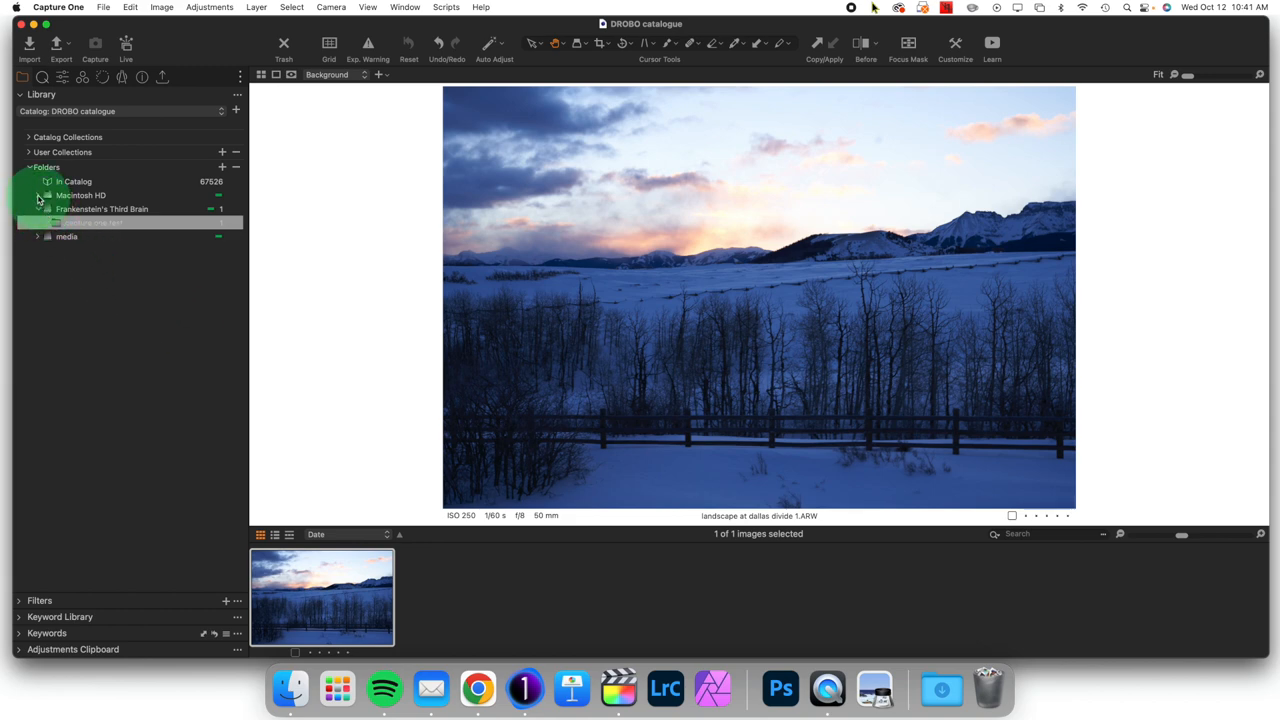
pyautogui.click(37, 209)
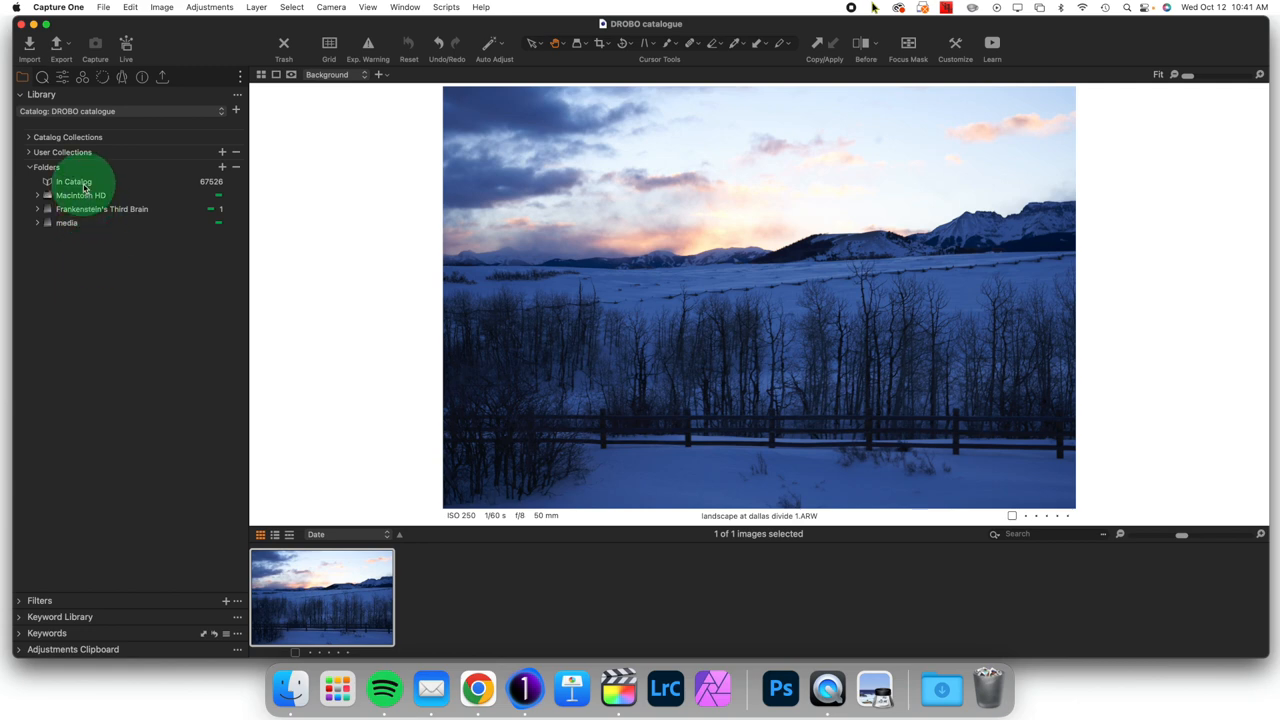
pyautogui.moveTo(75, 182)
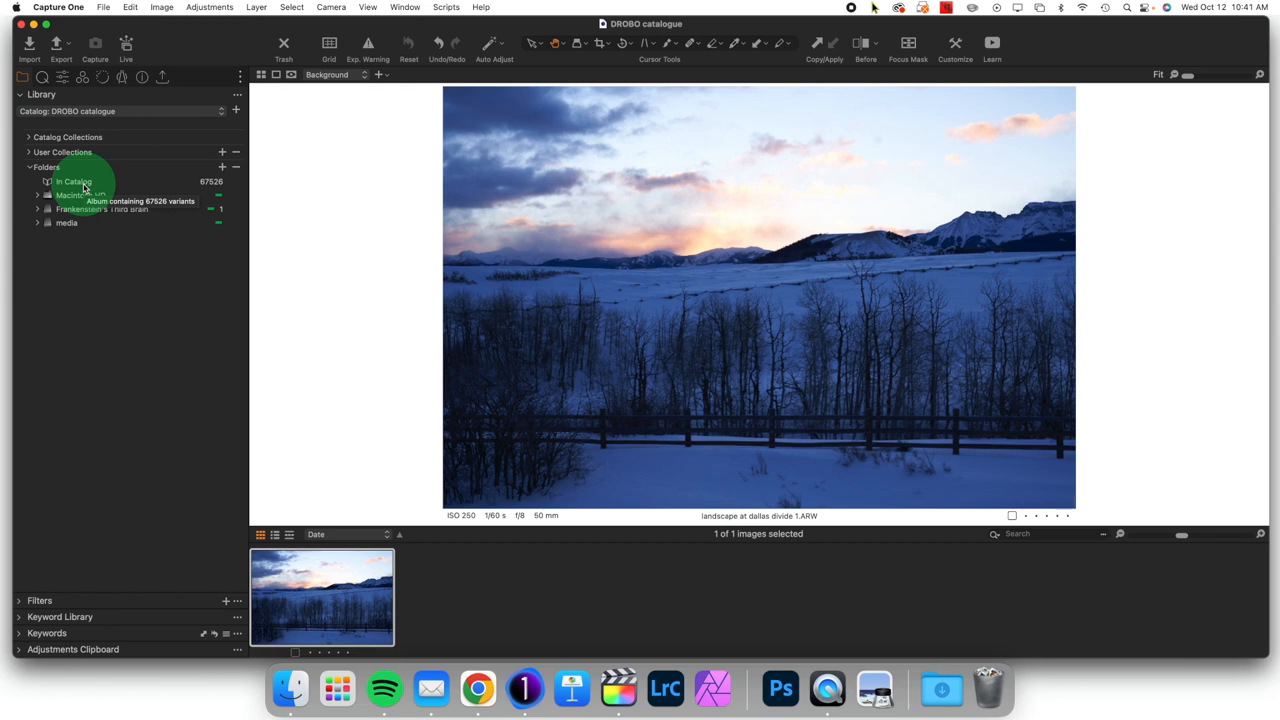